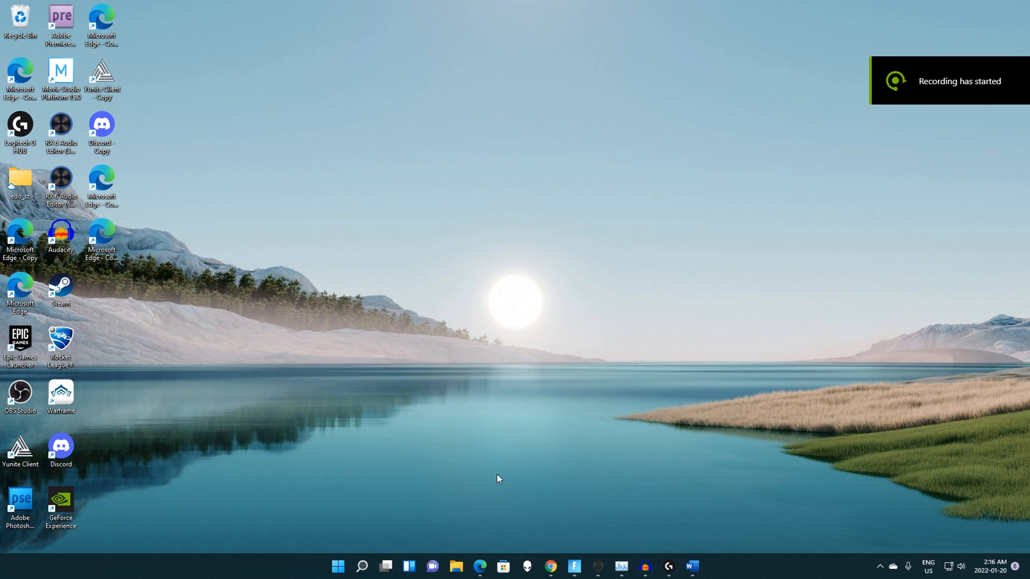
Search for %temp% to reach the current user's Temp folder in File Explorer
{"action": "left_click", "coordinate": [361, 566]}
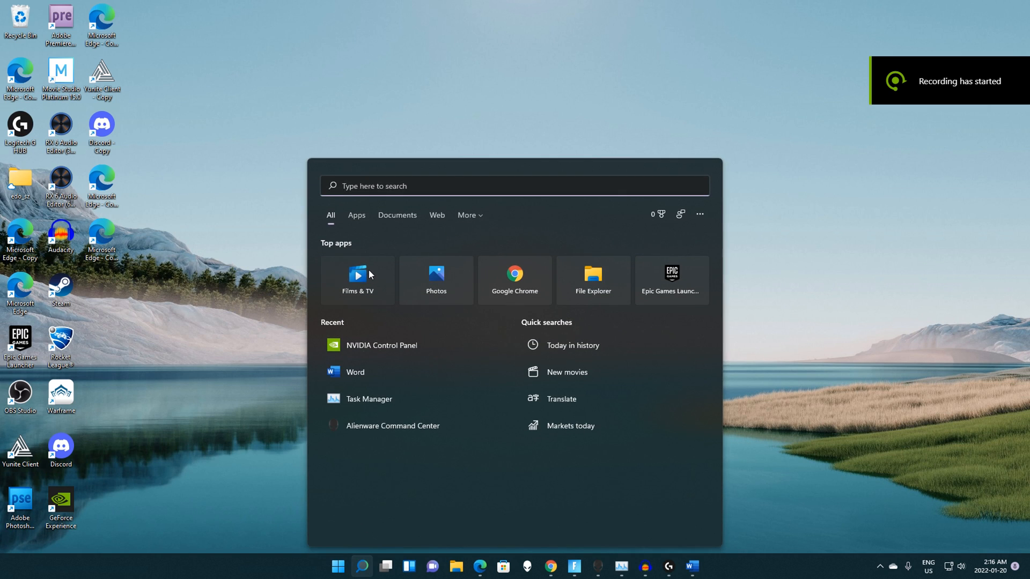
{"action": "type", "text": "%temp%"}
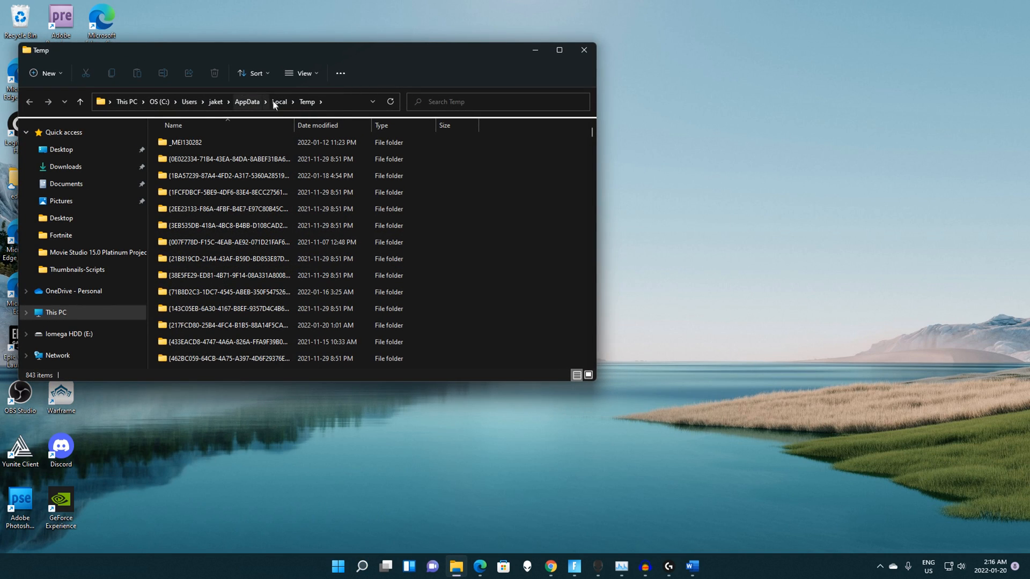
Go up to Local and into FortniteGame toward Saved\Config\WindowsClient\GameUserSettings
{"action": "left_click", "coordinate": [279, 101]}
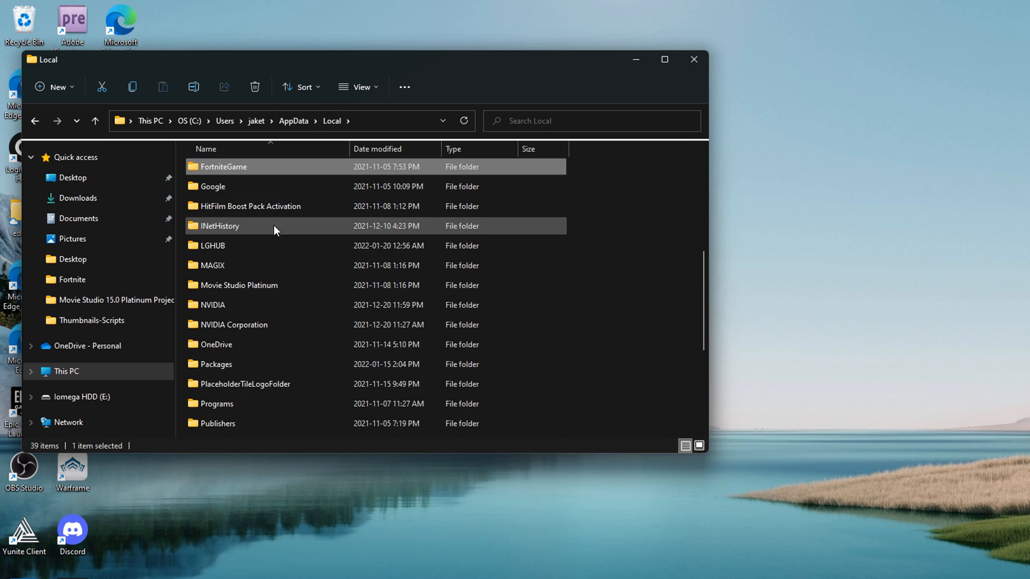
{"action": "double_click", "coordinate": [222, 166]}
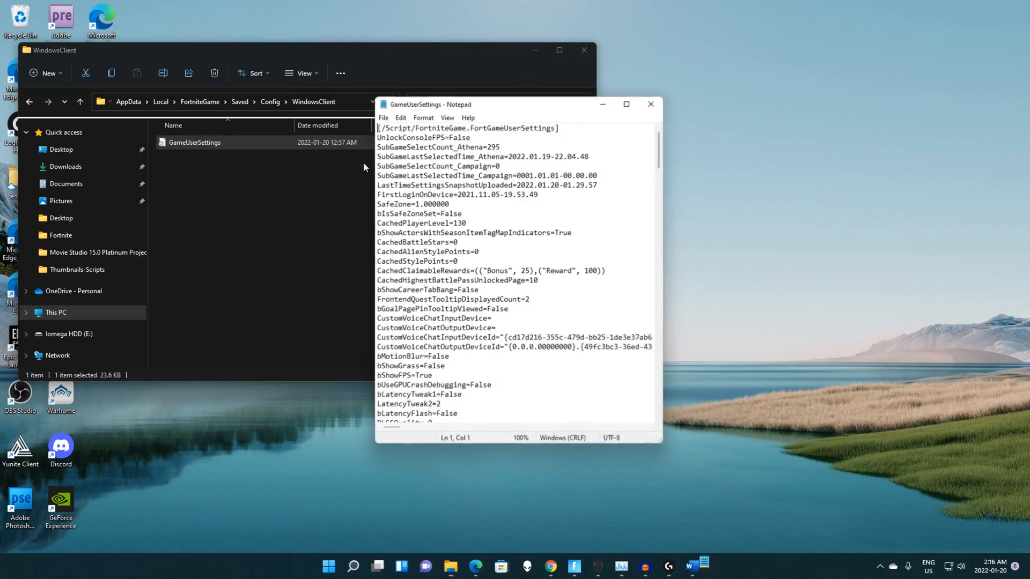
Maximize GameUserSettings and scroll to the ResolutionSizeX and ResolutionSizeY lines
{"action": "left_click", "coordinate": [624, 104]}
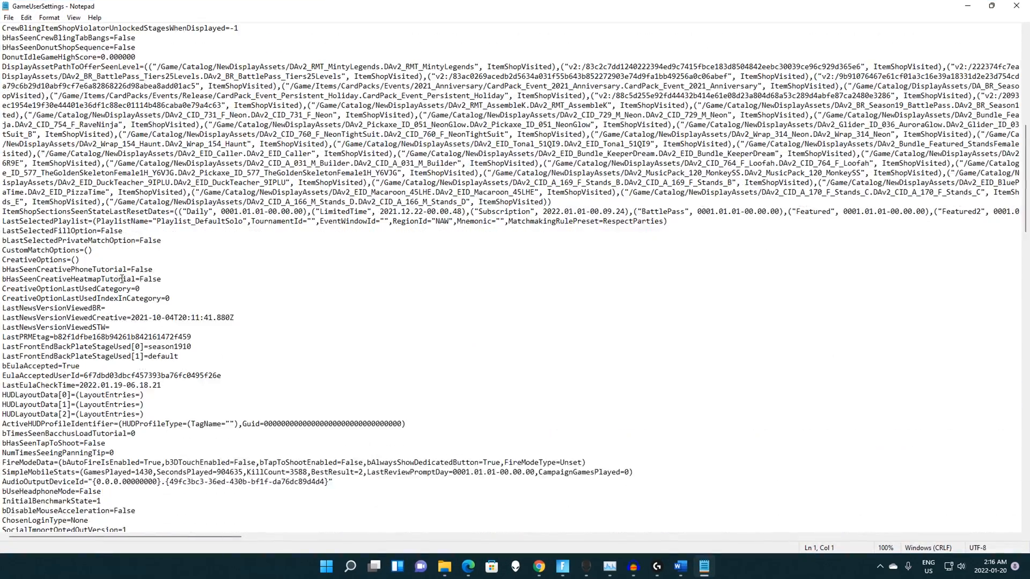
{"action": "scroll", "scroll_direction": "down", "scroll_amount": 3}
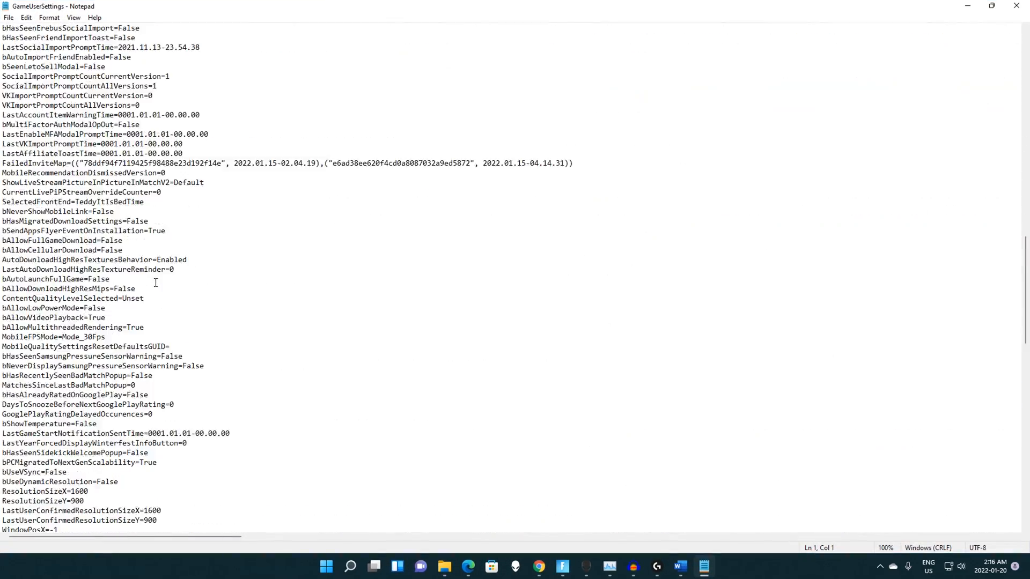
{"action": "scroll", "scroll_direction": "down", "scroll_amount": 3}
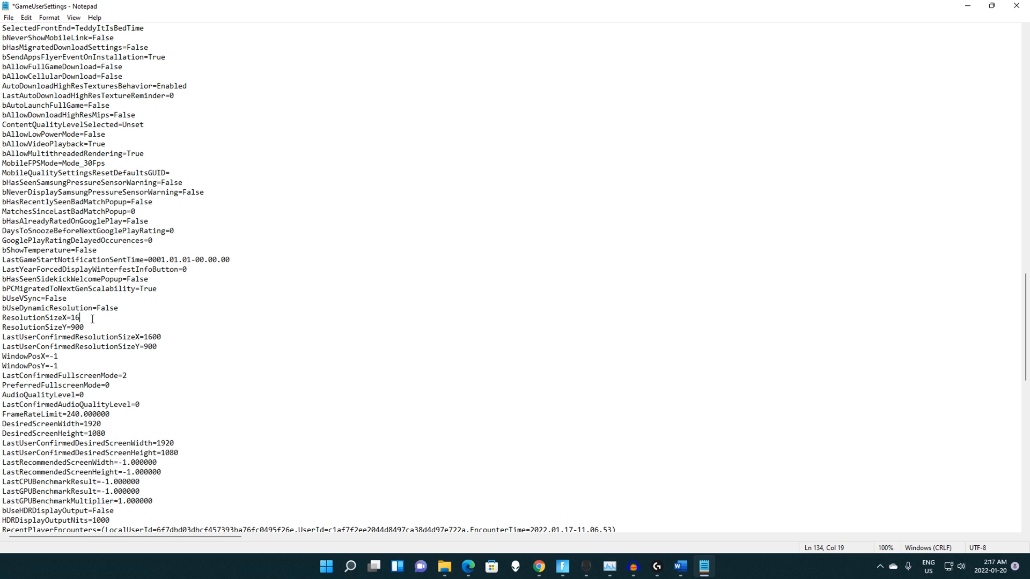
Enter the new stretched resolution values, then close Notepad to get the save prompt
{"action": "type", "text": "720"}
{"action": "left_click", "coordinate": [44, 328]}
{"action": "type", "text": "107"}
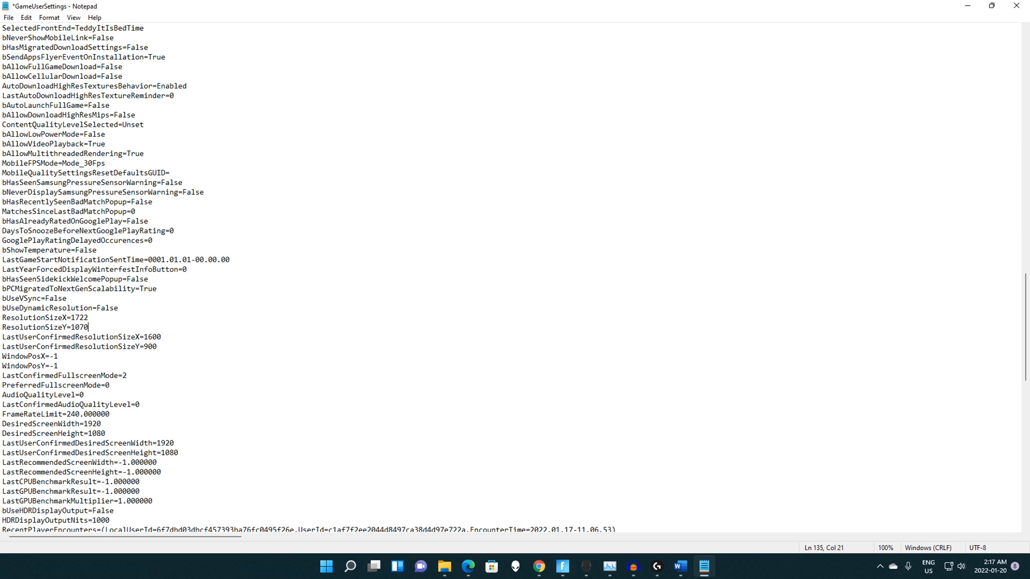
{"action": "left_click", "coordinate": [1017, 7]}
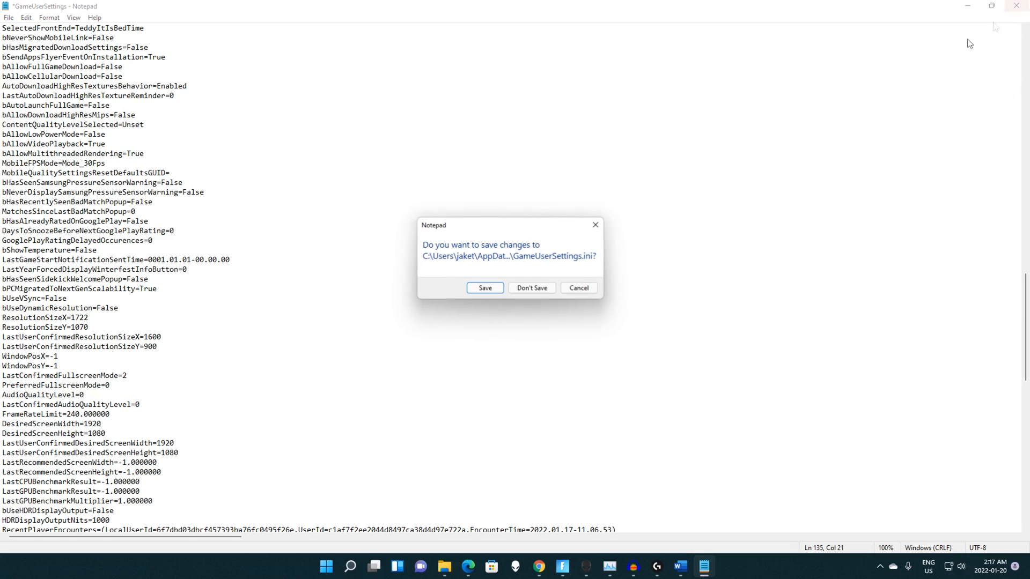